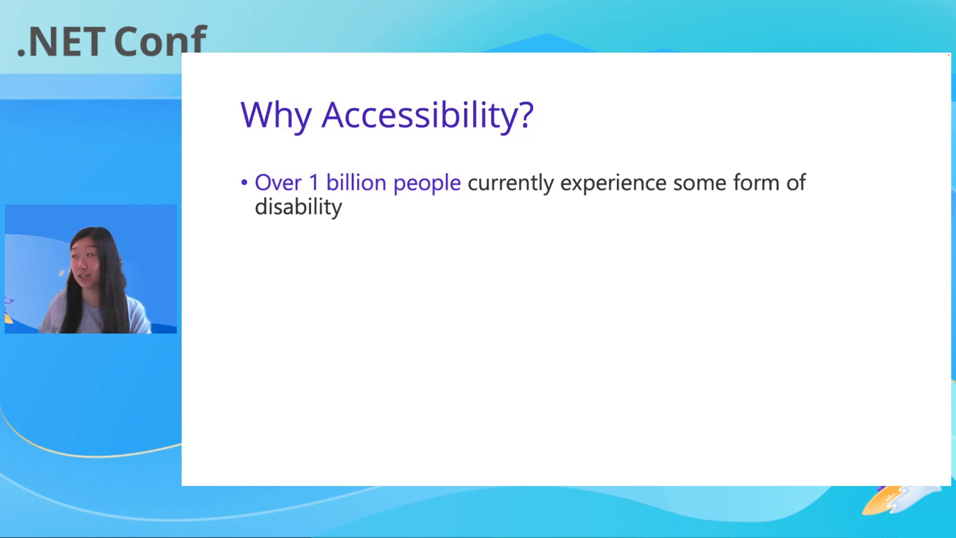
- Advance the slides to 'Accessibility in App Development'
{"action": "key", "text": "Right"}
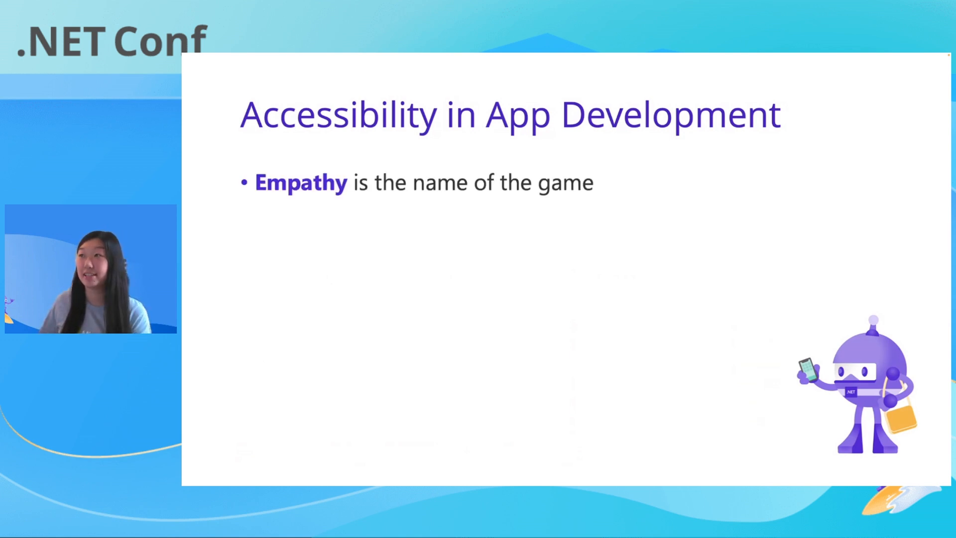
{"action": "key", "text": "Right"}
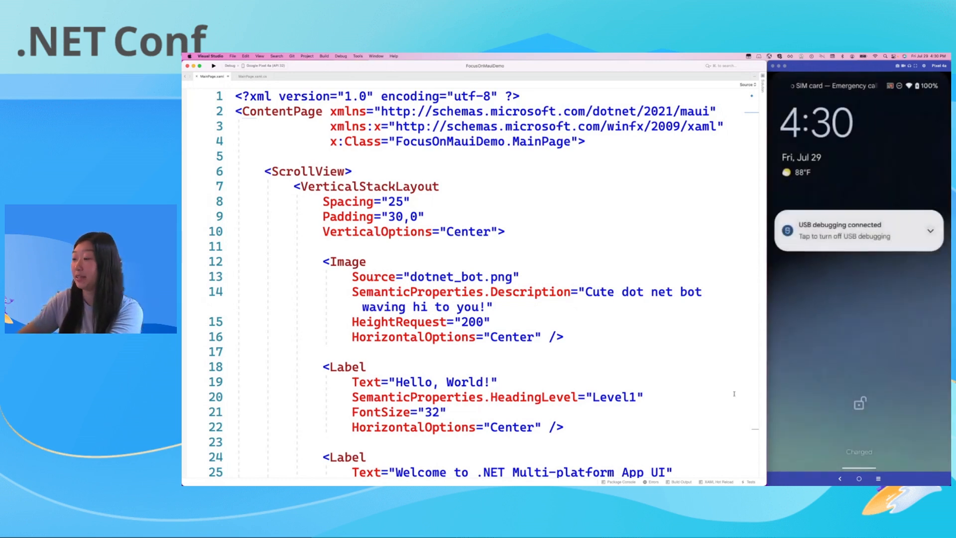
{"action": "left_click", "coordinate": [208, 66]}
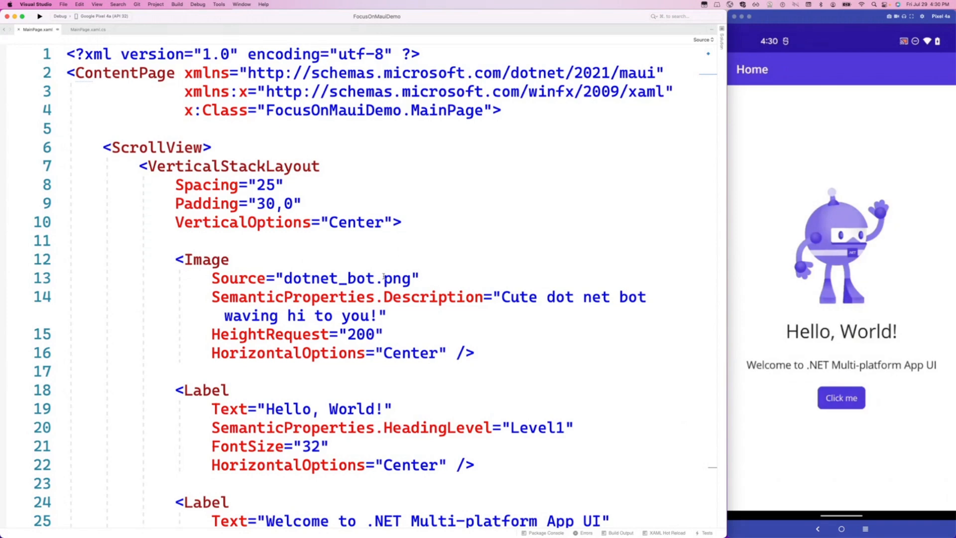
{"action": "scroll", "scroll_direction": "down", "scroll_amount": 3}
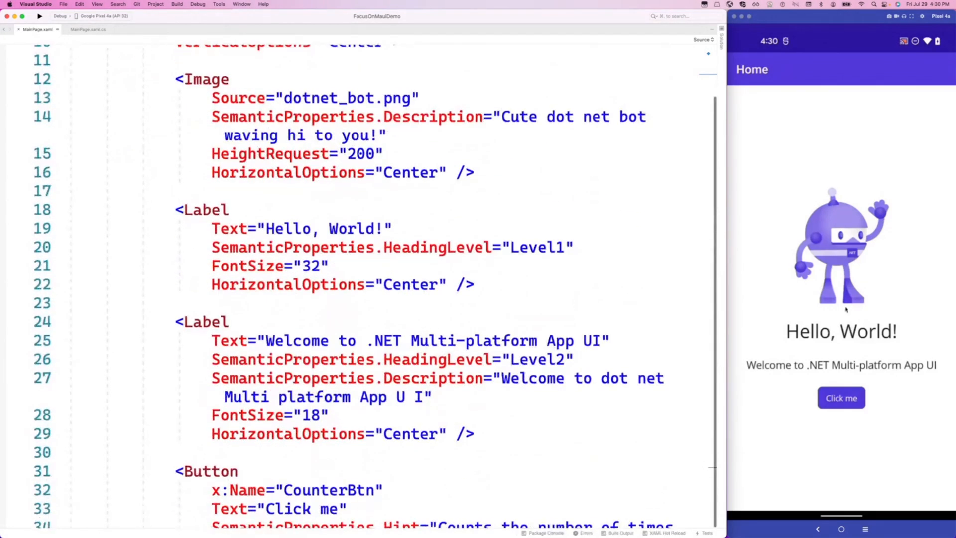
{"action": "scroll", "scroll_direction": "down", "scroll_amount": 3}
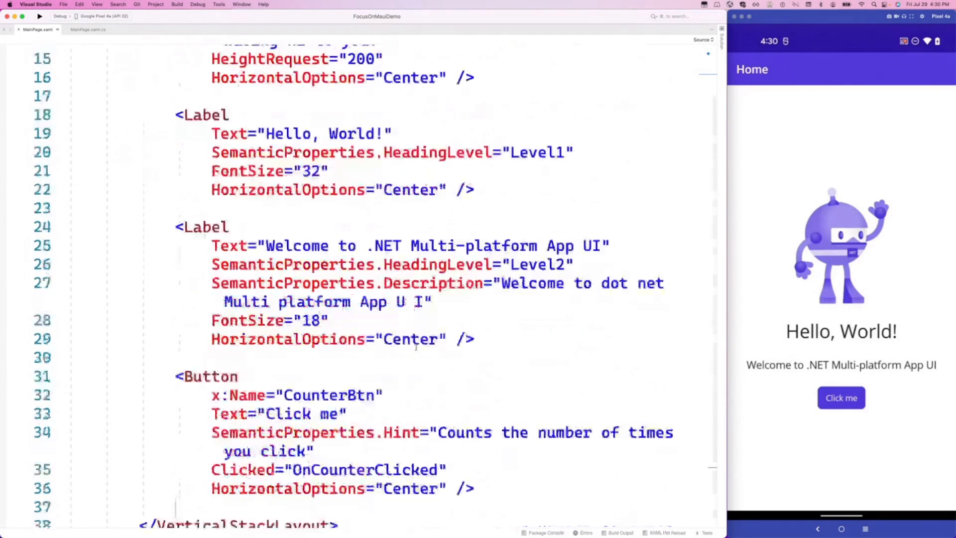
{"action": "scroll", "scroll_direction": "down", "scroll_amount": 3}
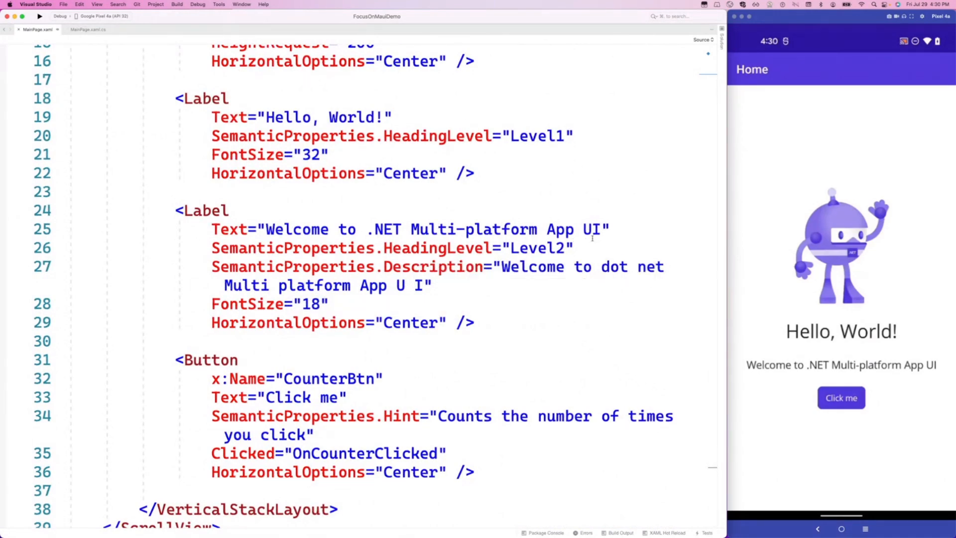
{"action": "scroll", "scroll_direction": "down", "scroll_amount": 3}
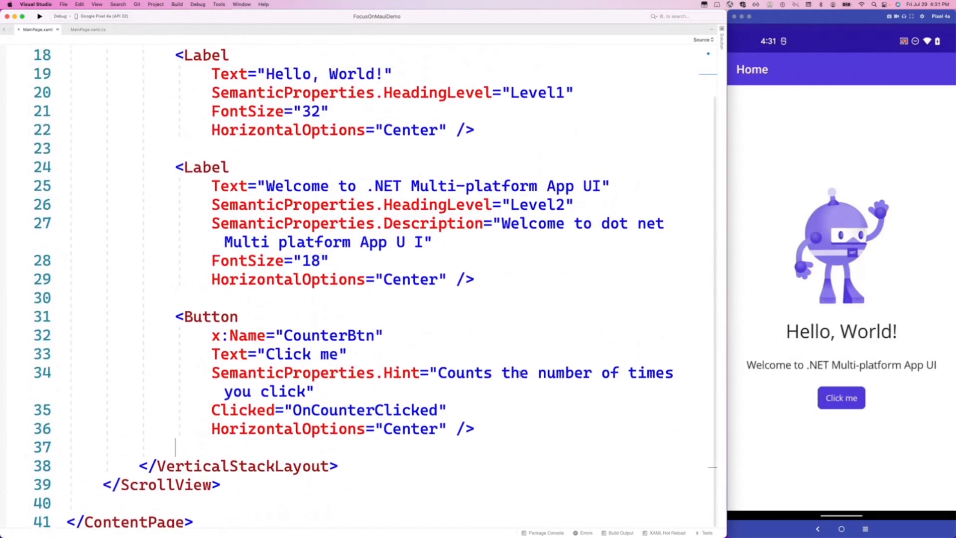
{"action": "left_click", "coordinate": [93, 29]}
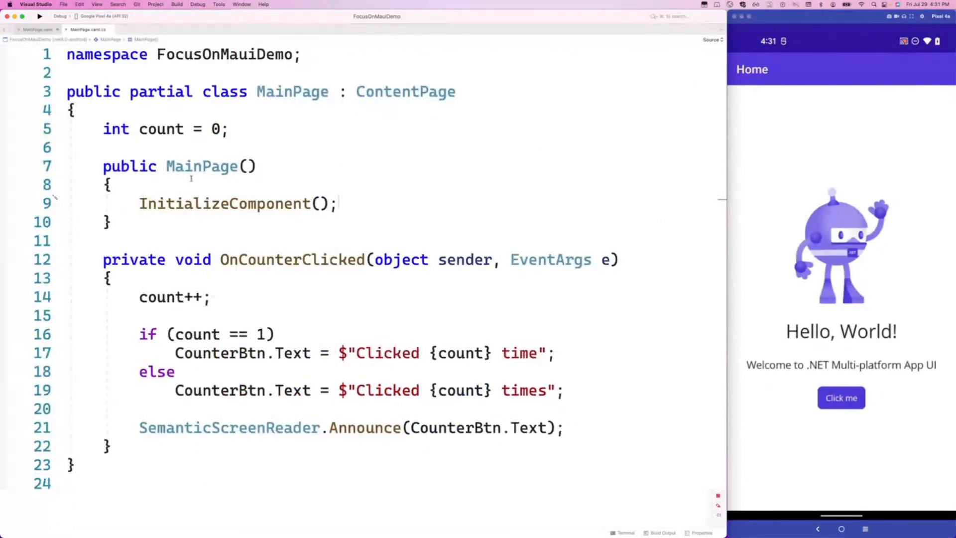
{"action": "scroll", "scroll_direction": "down", "scroll_amount": 3}
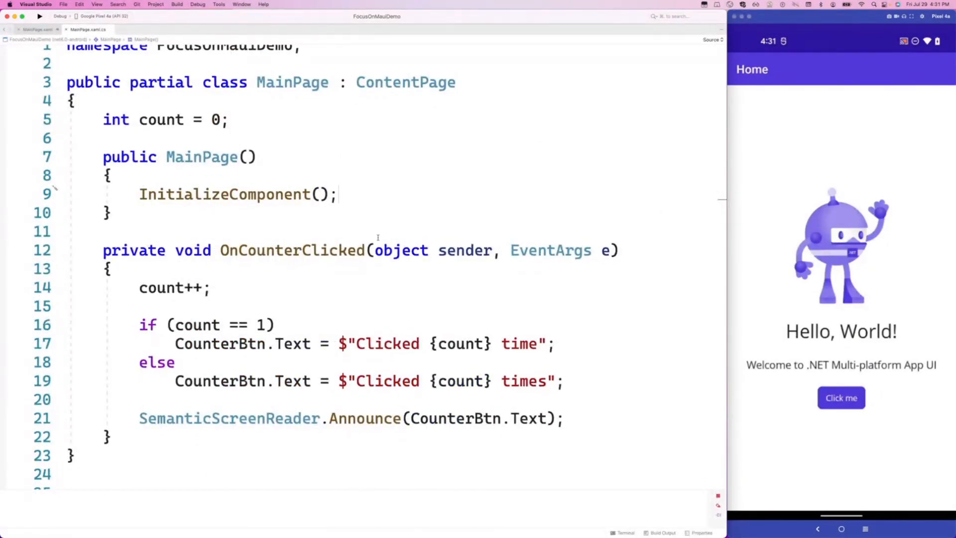
{"action": "mouse_move", "coordinate": [193, 288]}
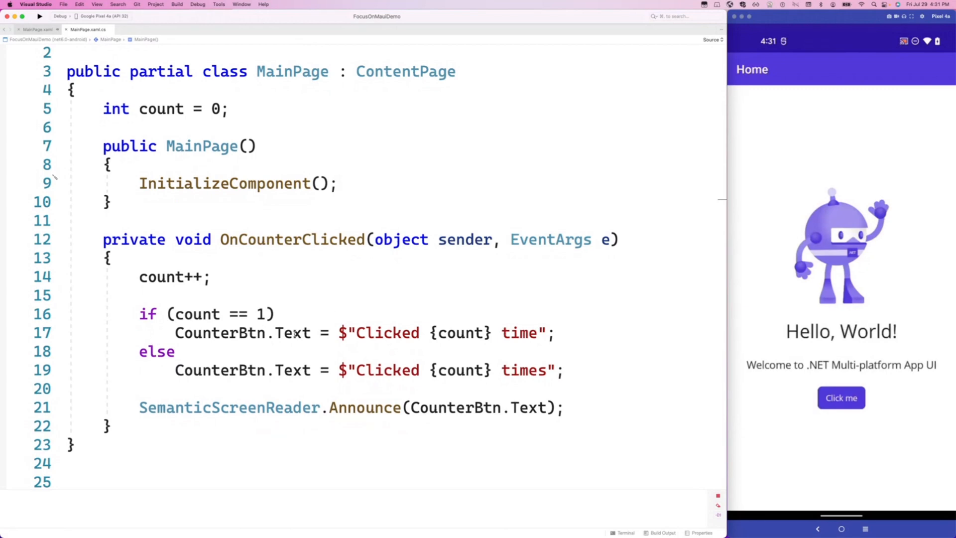
{"action": "left_click", "coordinate": [34, 30]}
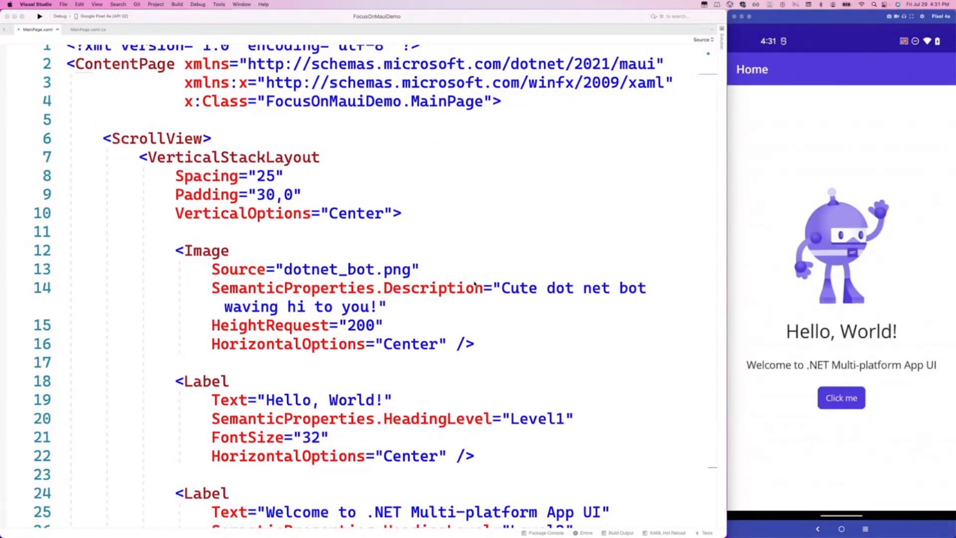
{"action": "mouse_move", "coordinate": [814, 229]}
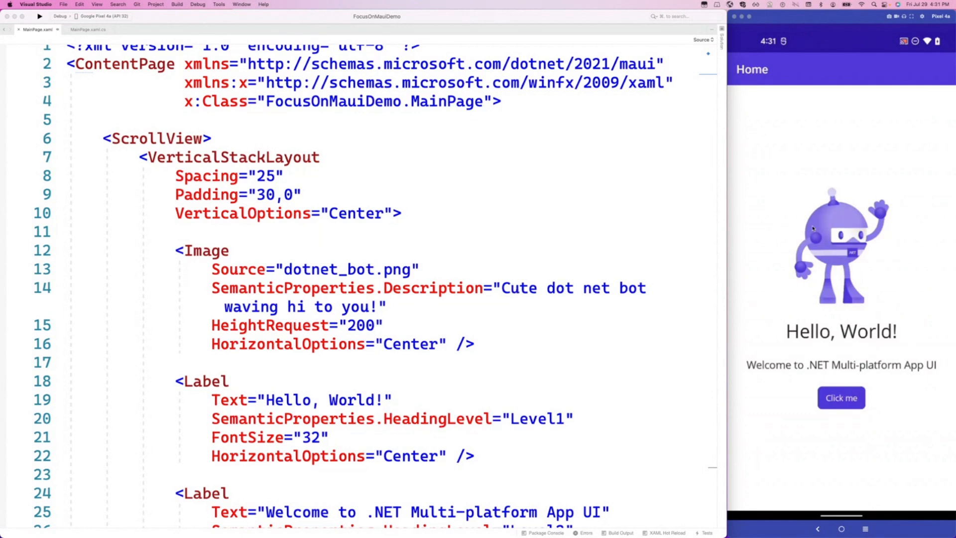
{"action": "mouse_move", "coordinate": [834, 215]}
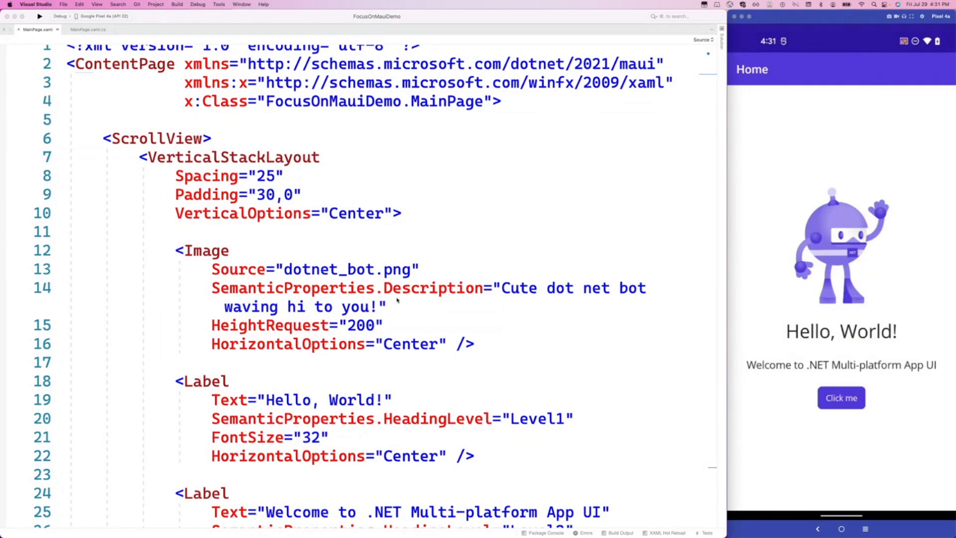
{"action": "scroll", "scroll_direction": "down", "scroll_amount": 3}
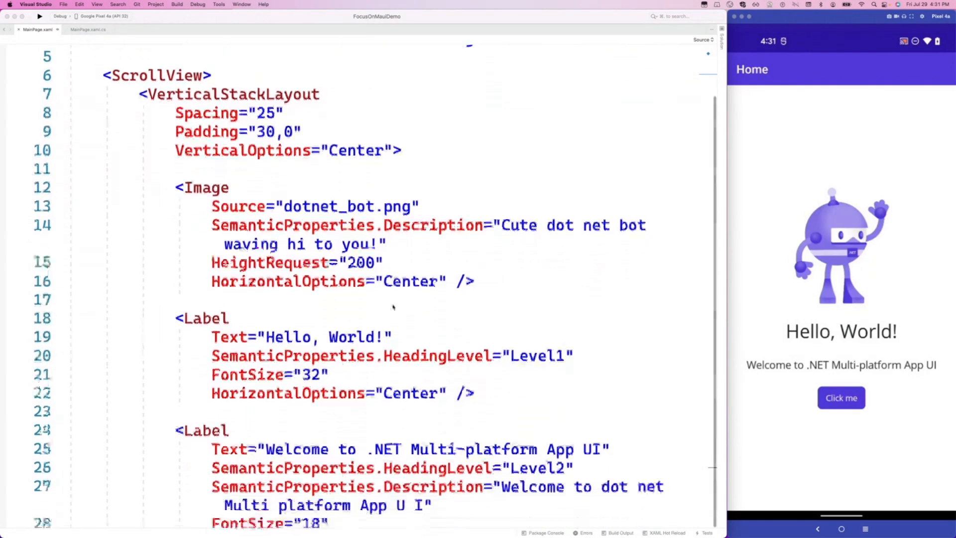
{"action": "scroll", "scroll_direction": "down", "scroll_amount": 3}
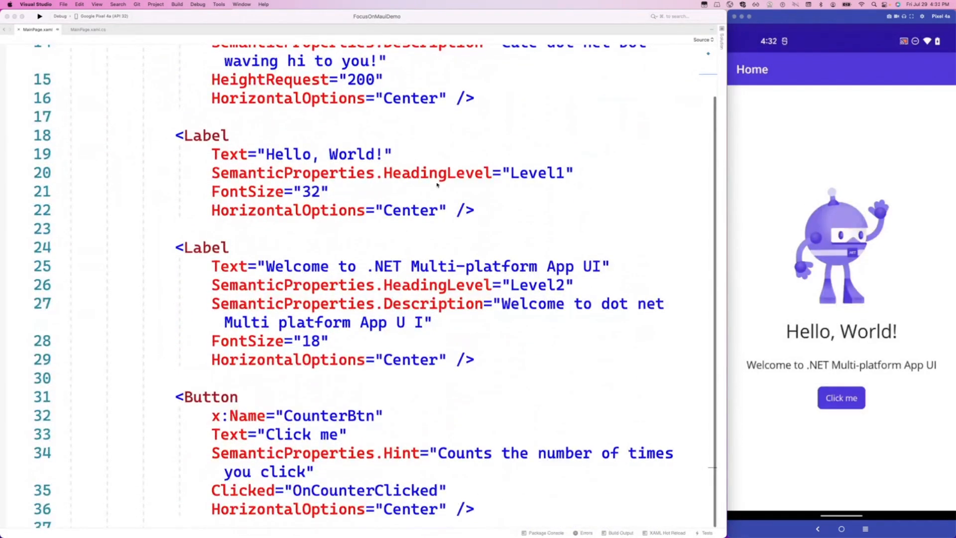
{"action": "mouse_move", "coordinate": [520, 187]}
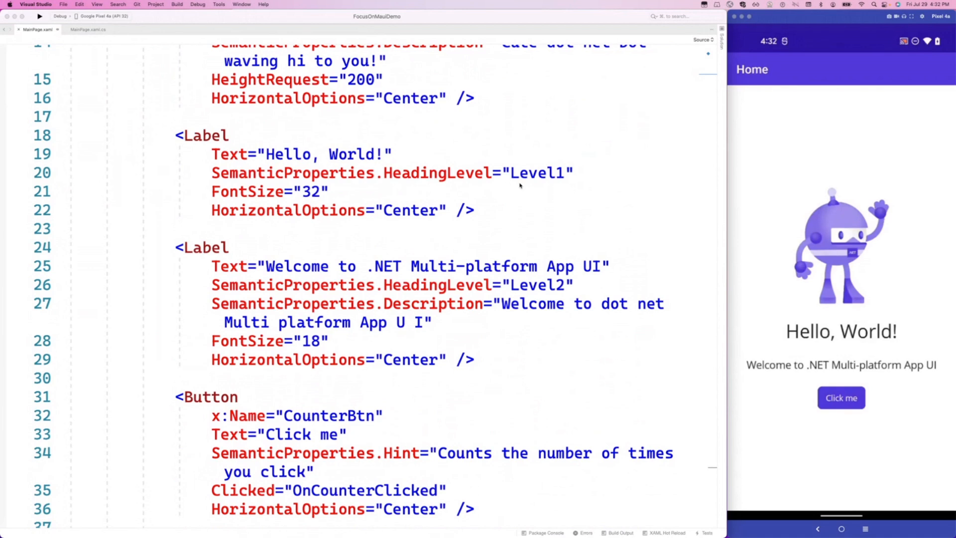
{"action": "mouse_move", "coordinate": [484, 164]}
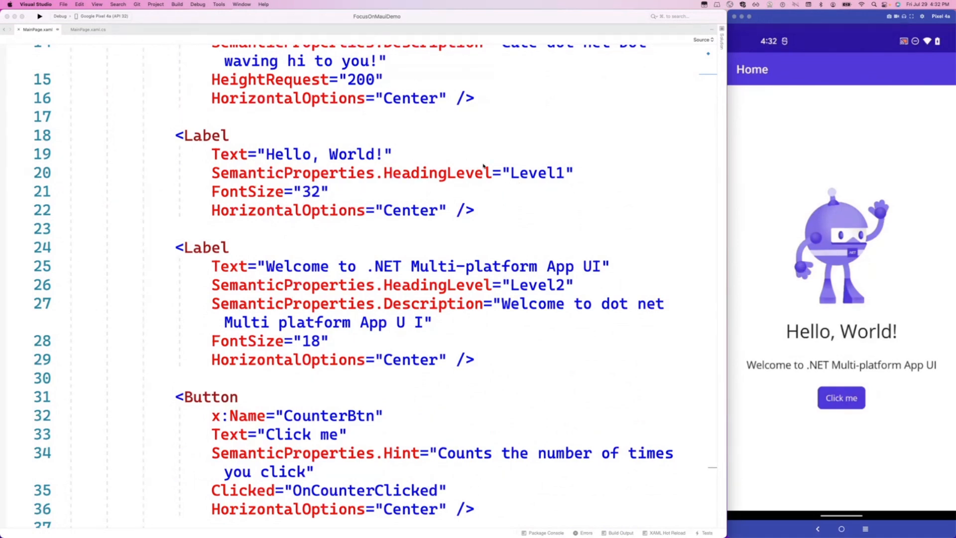
{"action": "mouse_move", "coordinate": [338, 156]}
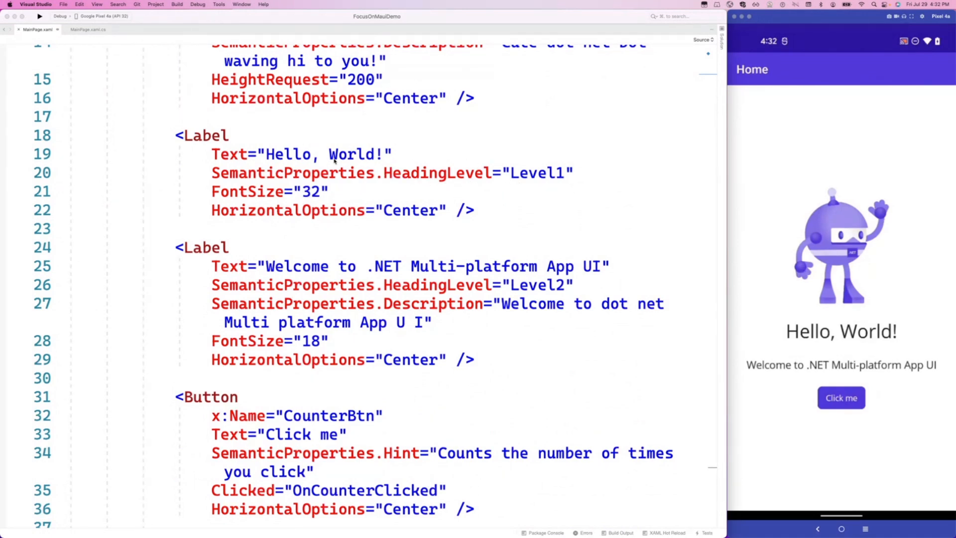
{"action": "scroll", "scroll_direction": "down", "scroll_amount": 3}
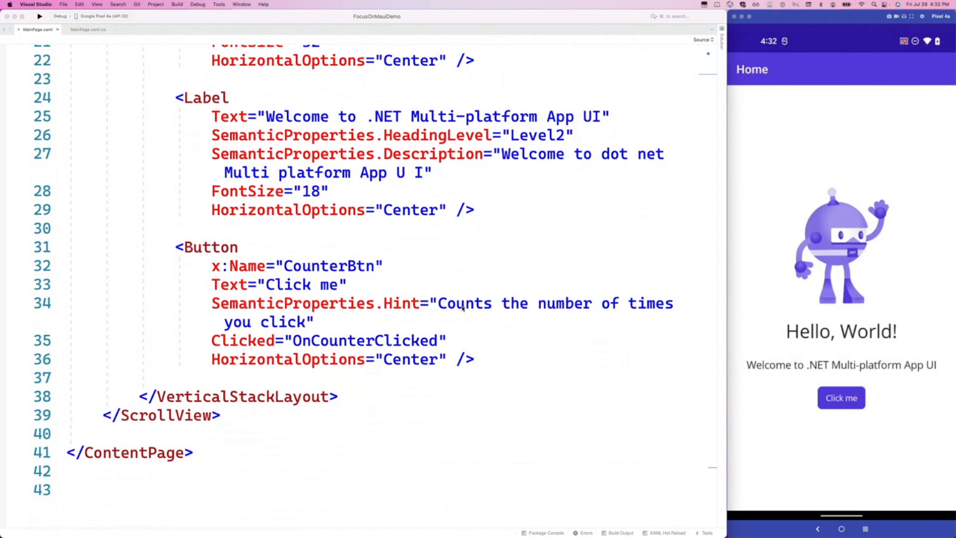
{"action": "mouse_move", "coordinate": [438, 340]}
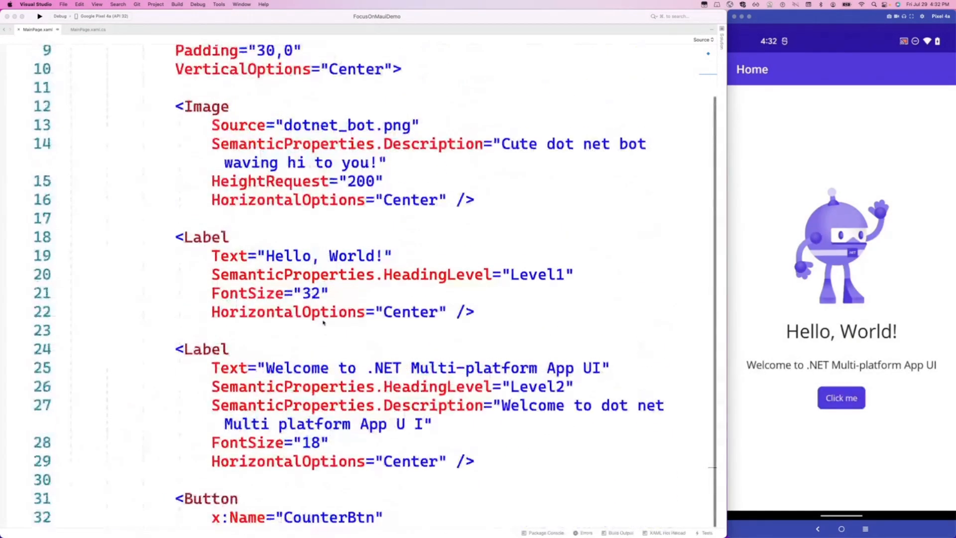
{"action": "scroll", "scroll_direction": "up", "scroll_amount": 3}
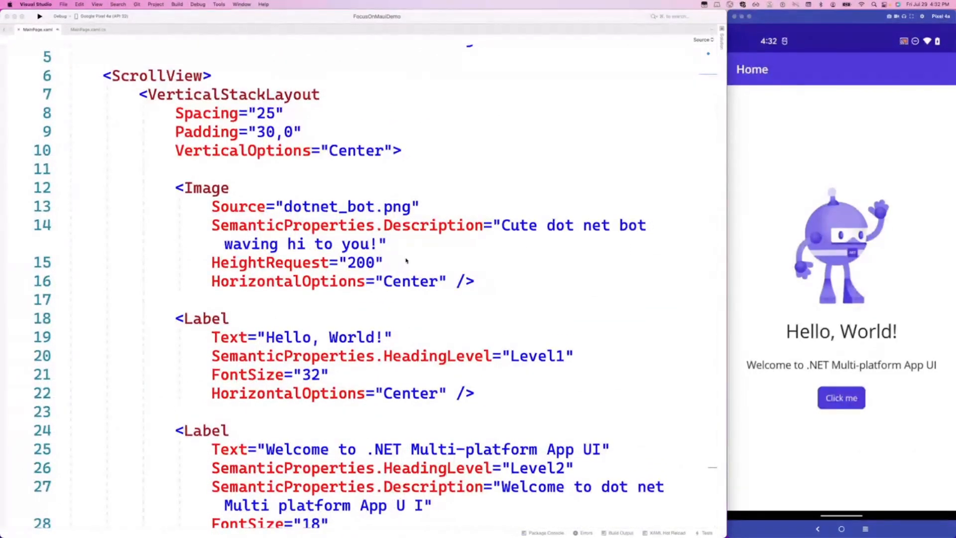
{"action": "scroll", "scroll_direction": "down", "scroll_amount": 3}
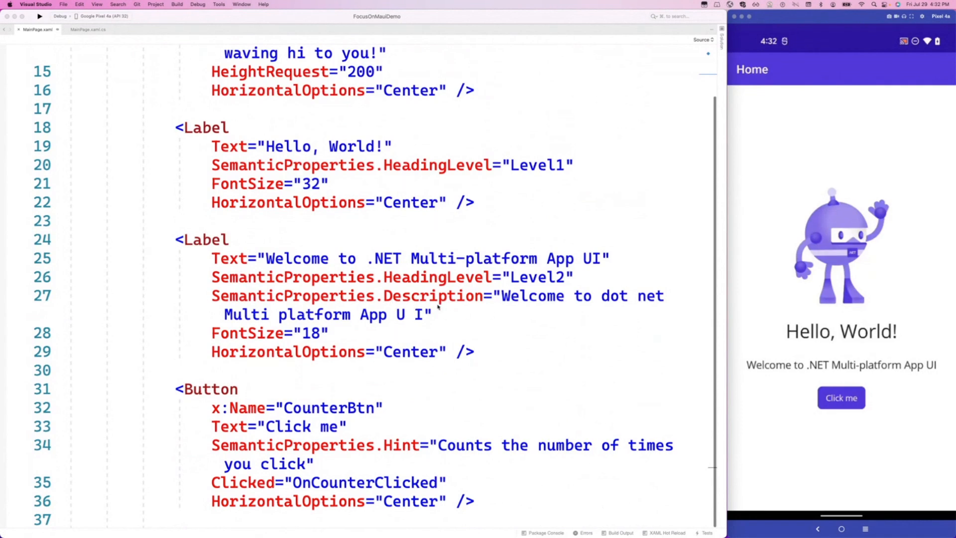
{"action": "mouse_move", "coordinate": [463, 300]}
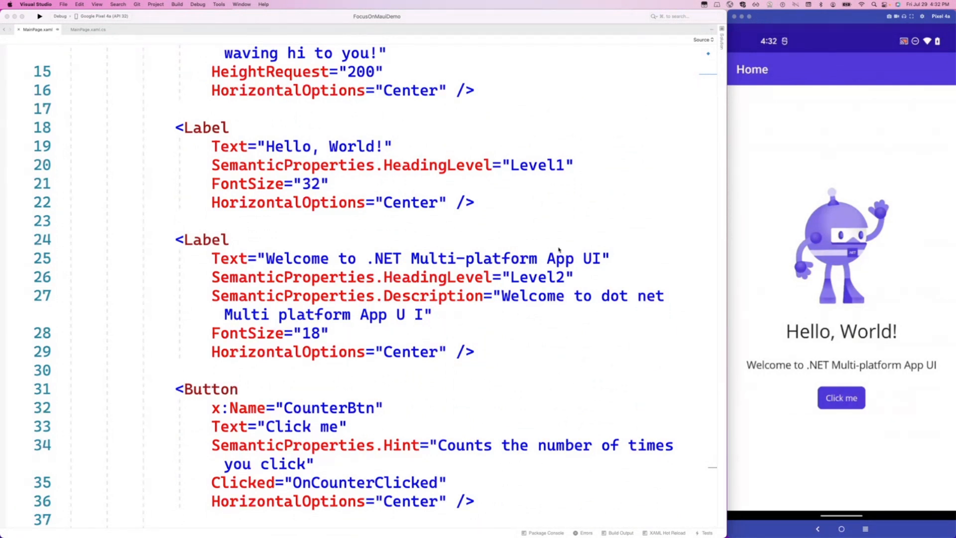
{"action": "mouse_move", "coordinate": [571, 315]}
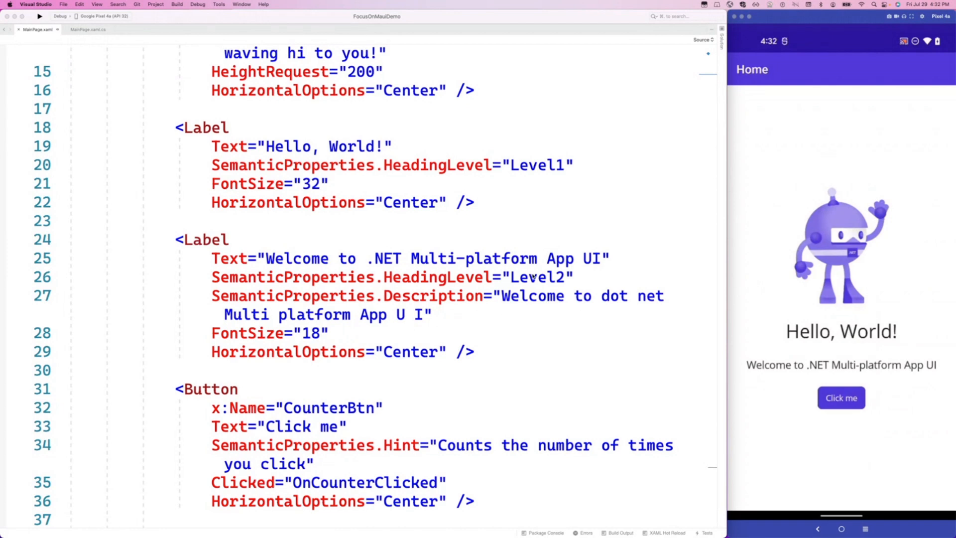
{"action": "mouse_move", "coordinate": [537, 322]}
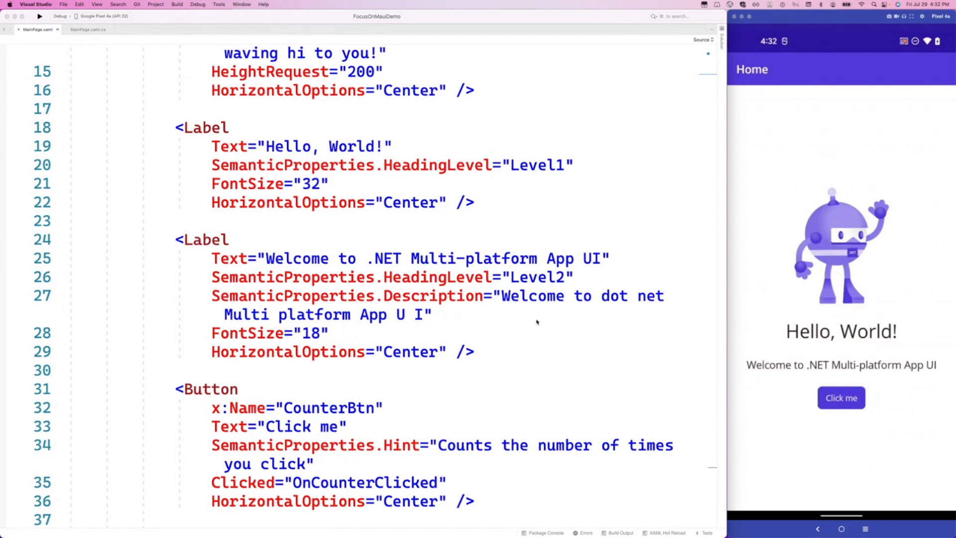
{"action": "mouse_move", "coordinate": [597, 298]}
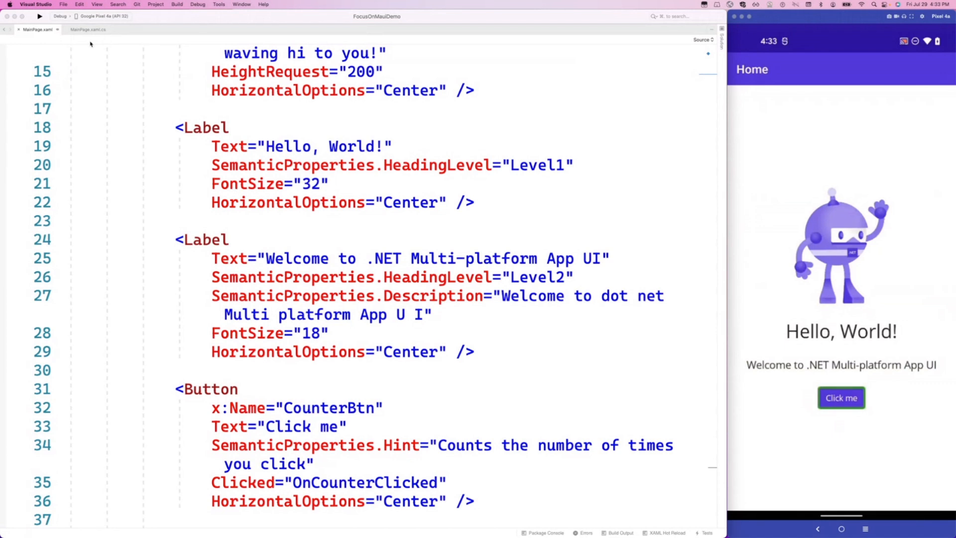
{"action": "scroll", "scroll_direction": "down", "scroll_amount": 3}
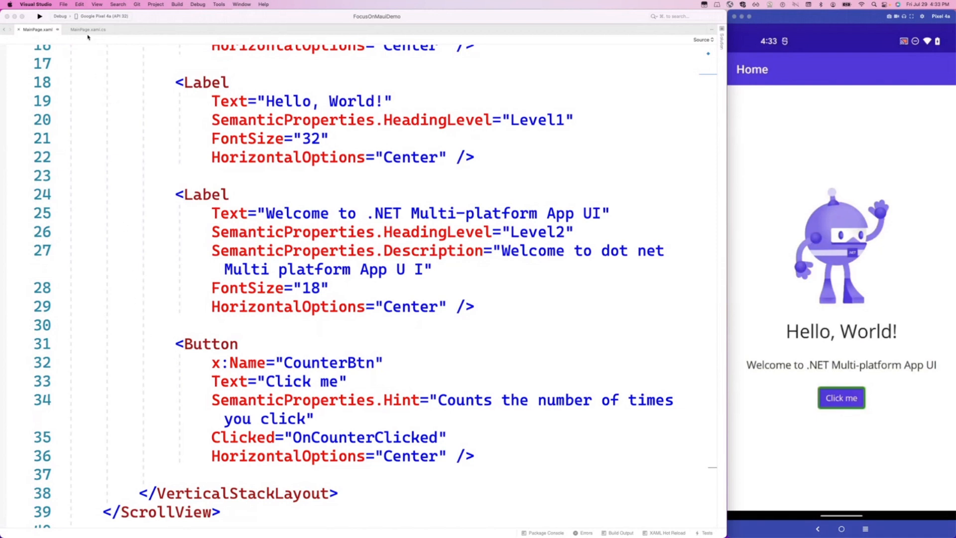
- Open MainPage.xaml.cs to view the OnCounterClicked event handler
{"action": "left_click", "coordinate": [88, 30]}
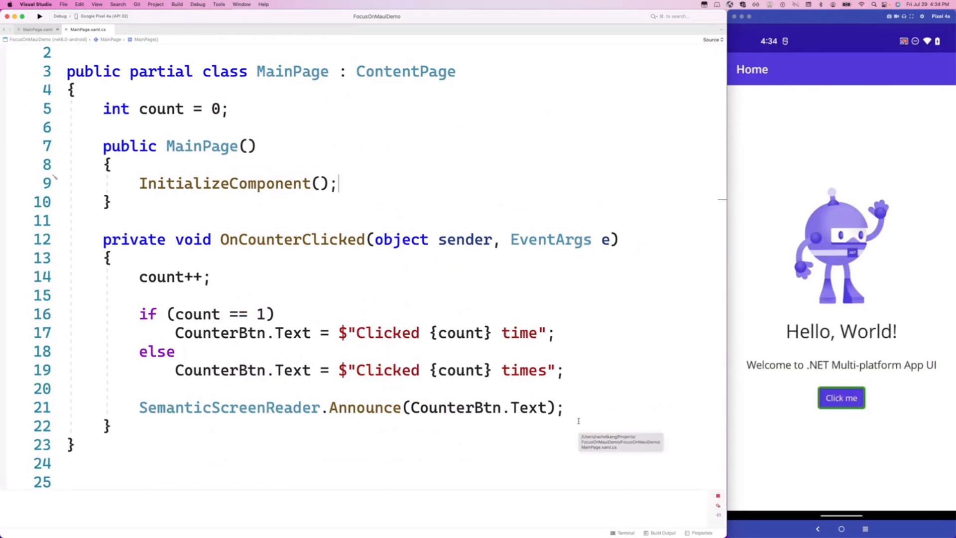
{"action": "mouse_move", "coordinate": [562, 418]}
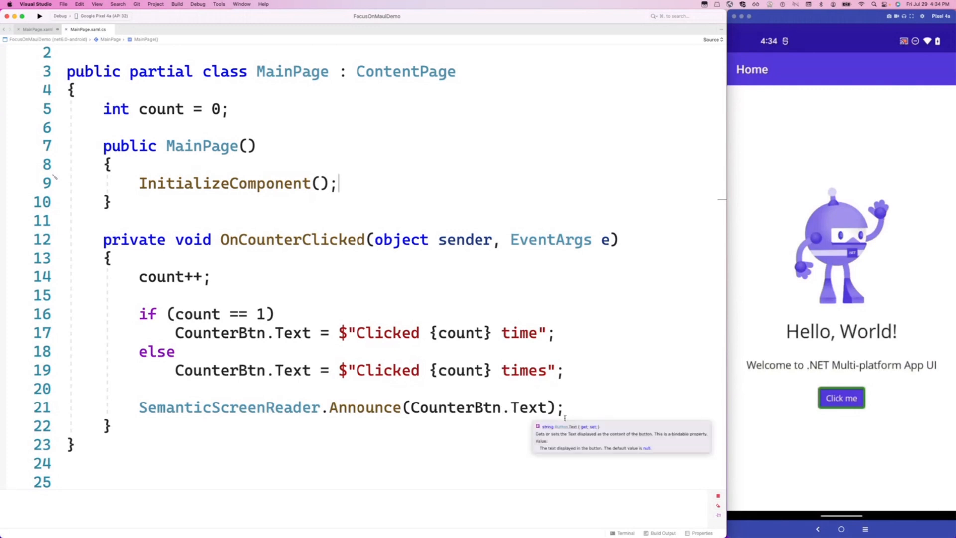
{"action": "left_click", "coordinate": [840, 397]}
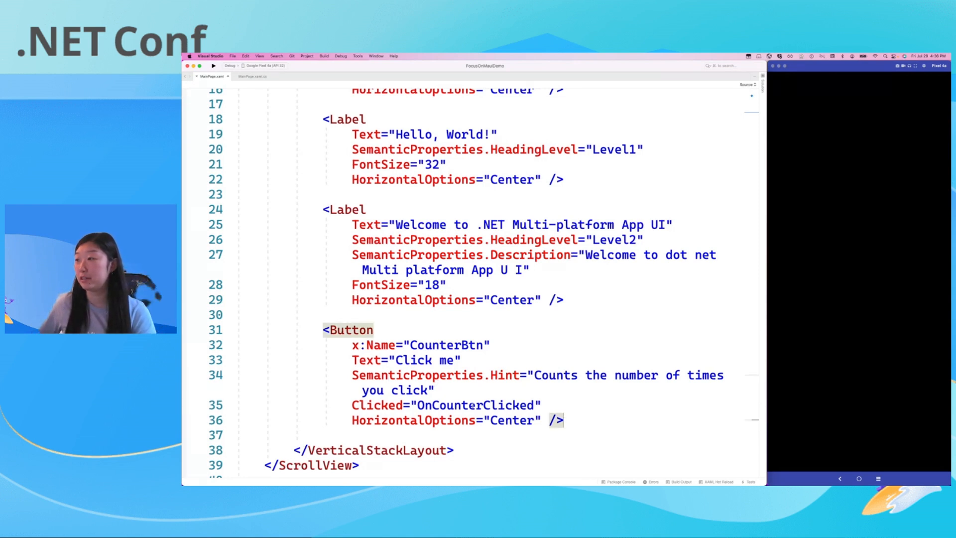
- Select the whole Button element markup in MainPage.xaml to comment it out
{"action": "left_click_drag", "start_coordinate": [352, 345], "coordinate": [564, 419]}
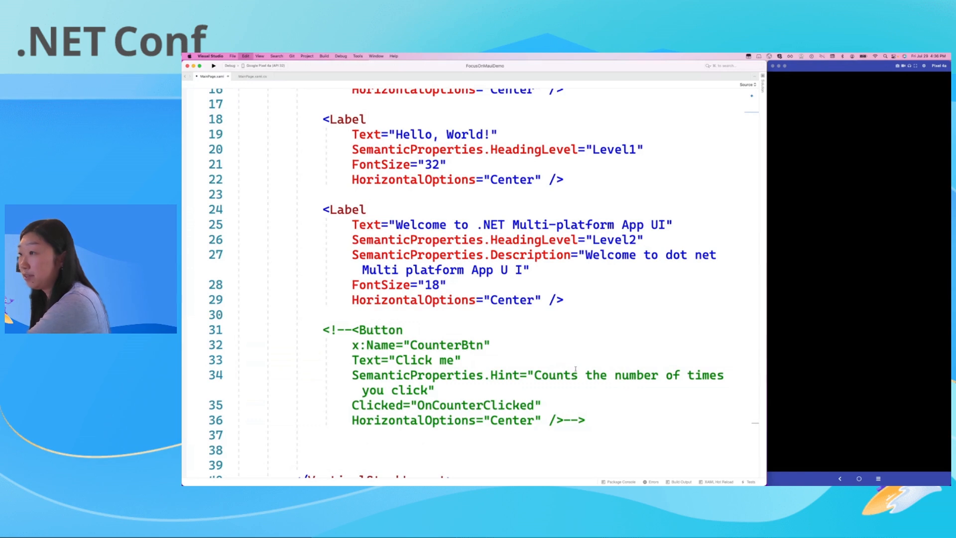
{"action": "scroll", "scroll_direction": "down", "scroll_amount": 3}
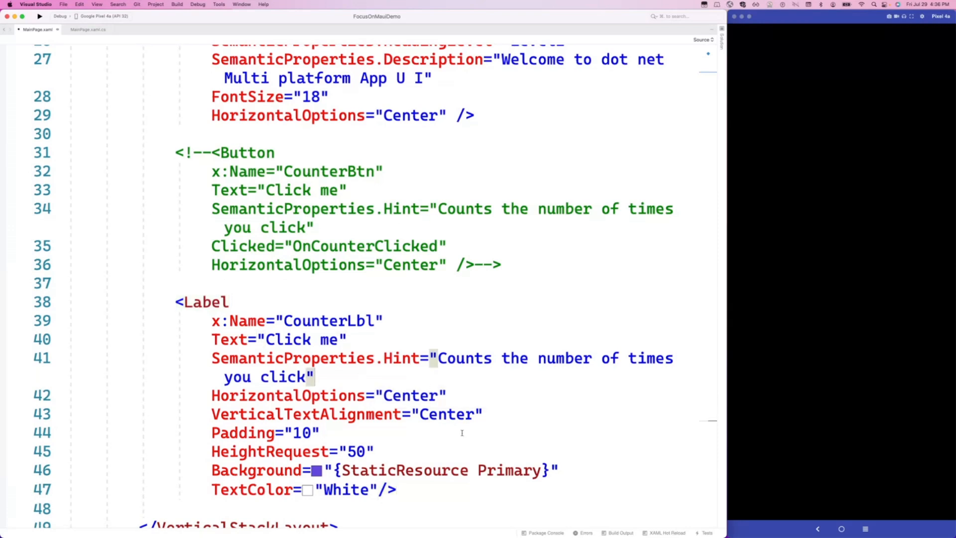
- Review the CounterLbl Label markup on its way to the MainPage.xaml.cs code-behind
{"action": "left_click", "coordinate": [357, 450]}
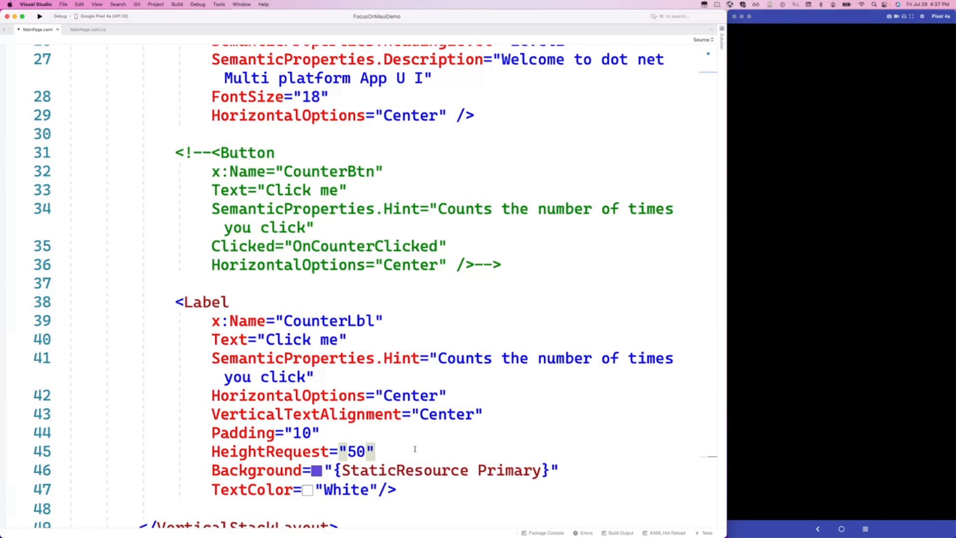
{"action": "mouse_move", "coordinate": [414, 470]}
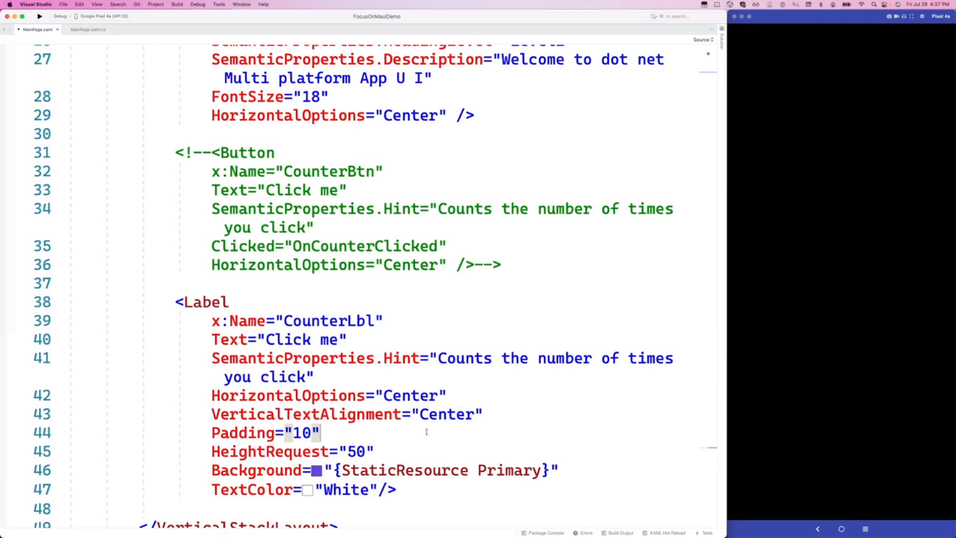
{"action": "mouse_move", "coordinate": [113, 107]}
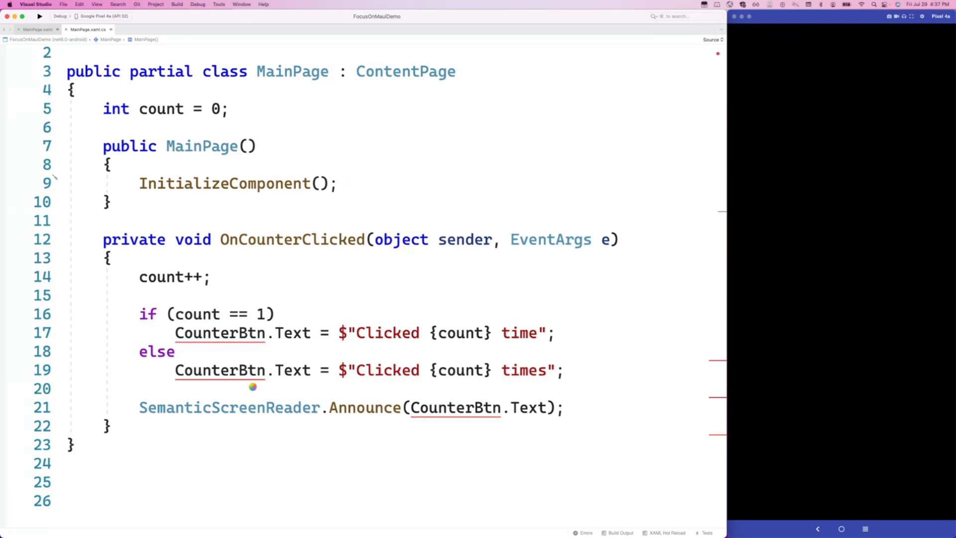
{"action": "mouse_move", "coordinate": [295, 277]}
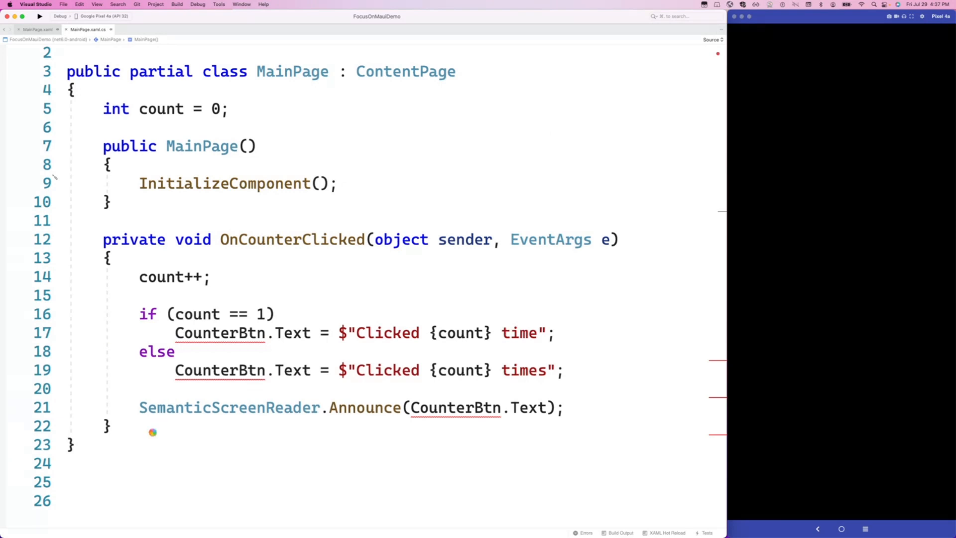
- Comment out OnCounterClicked and insert TapGestureRecognizer code after InitializeComponent()
{"action": "left_click_drag", "start_coordinate": [103, 239], "coordinate": [113, 425]}
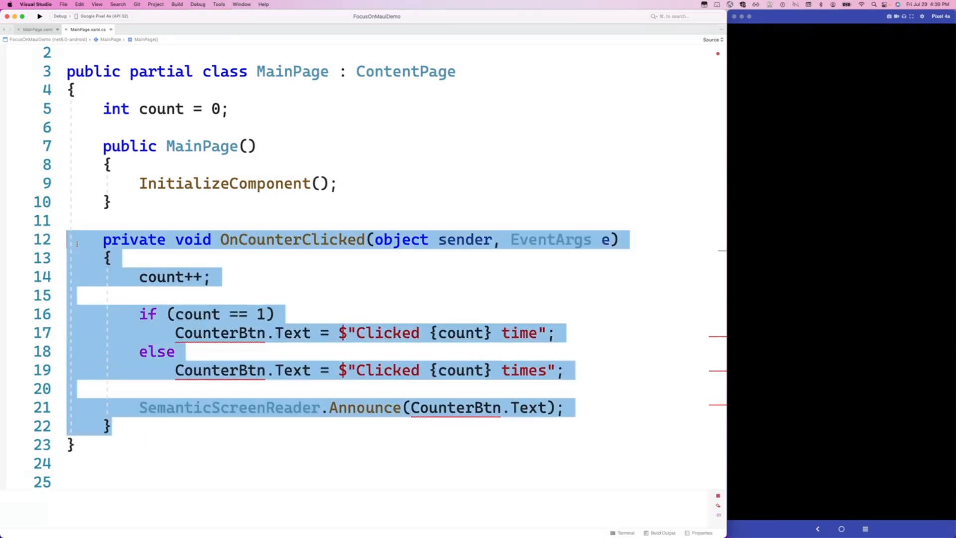
{"action": "key", "text": "Cmd+/"}
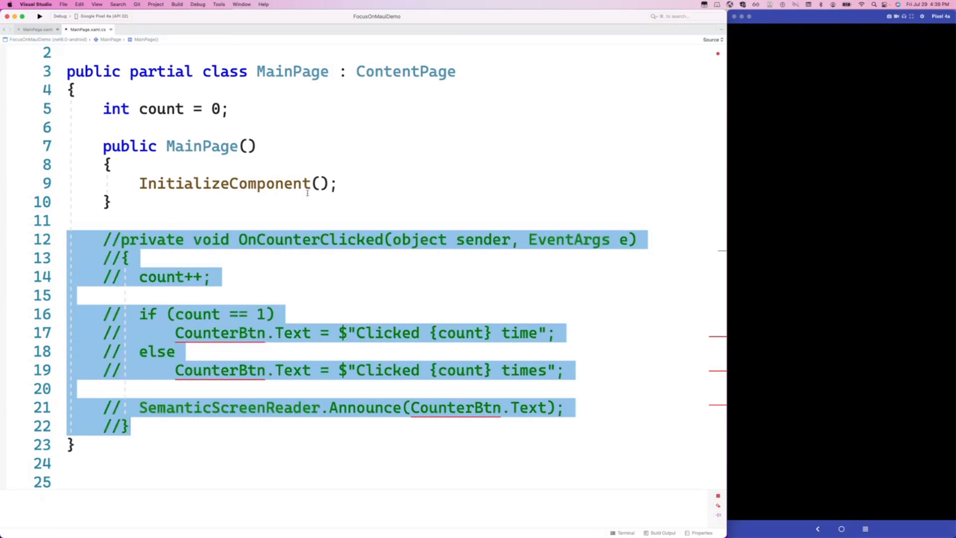
{"action": "left_click", "coordinate": [346, 184]}
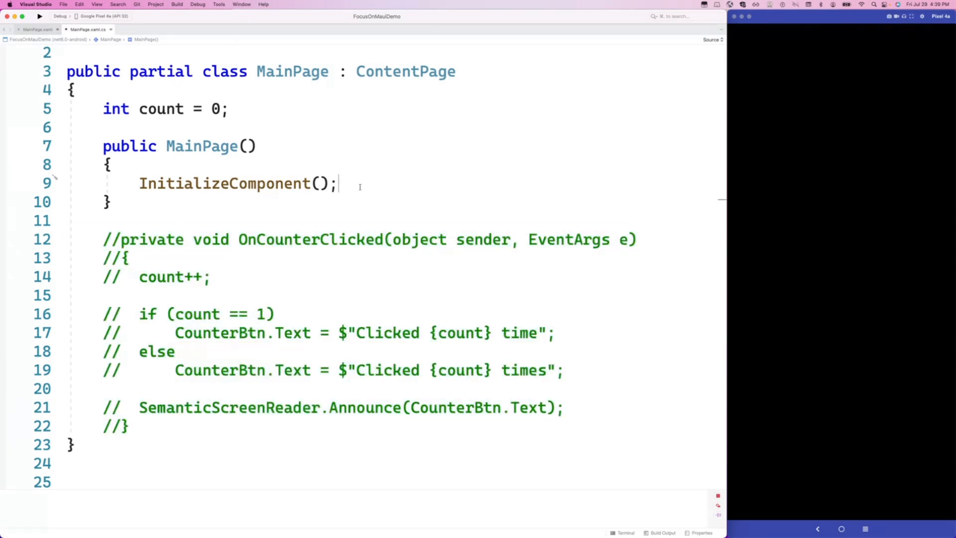
{"action": "key", "text": "Enter"}
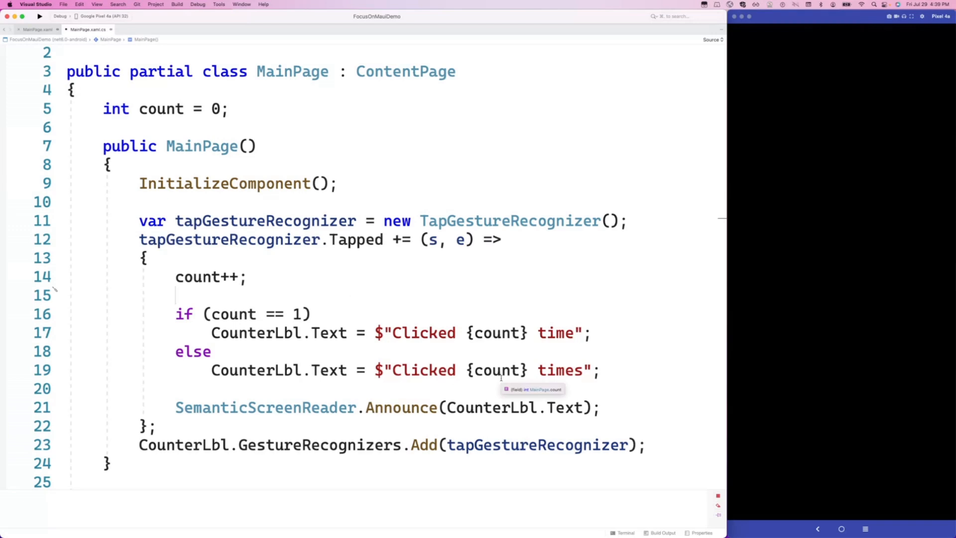
{"action": "scroll", "scroll_direction": "down", "scroll_amount": 3}
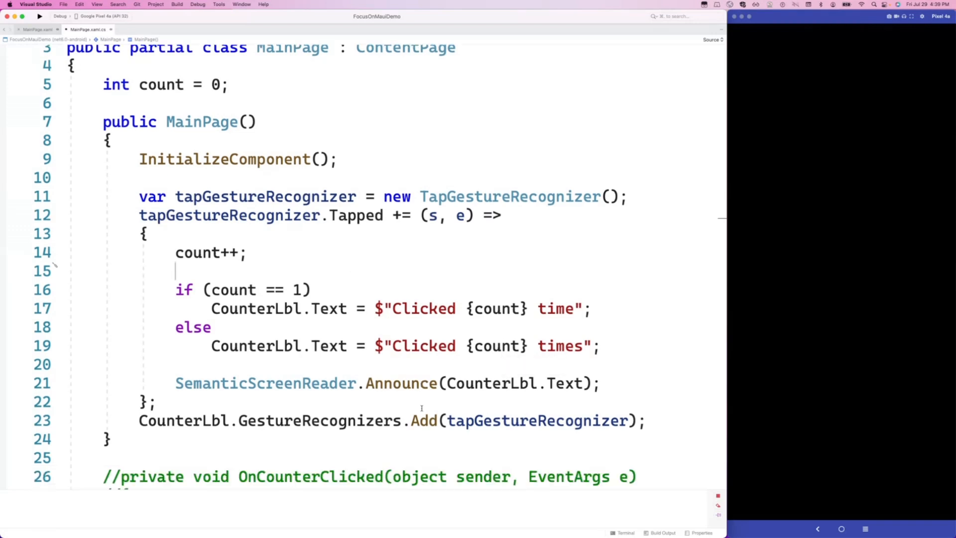
{"action": "scroll", "scroll_direction": "down", "scroll_amount": 3}
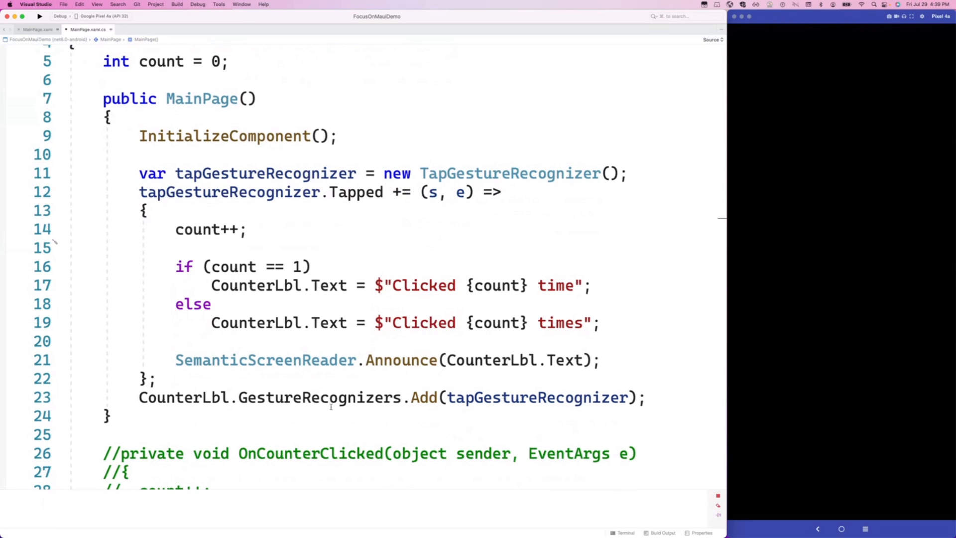
{"action": "left_click", "coordinate": [182, 397]}
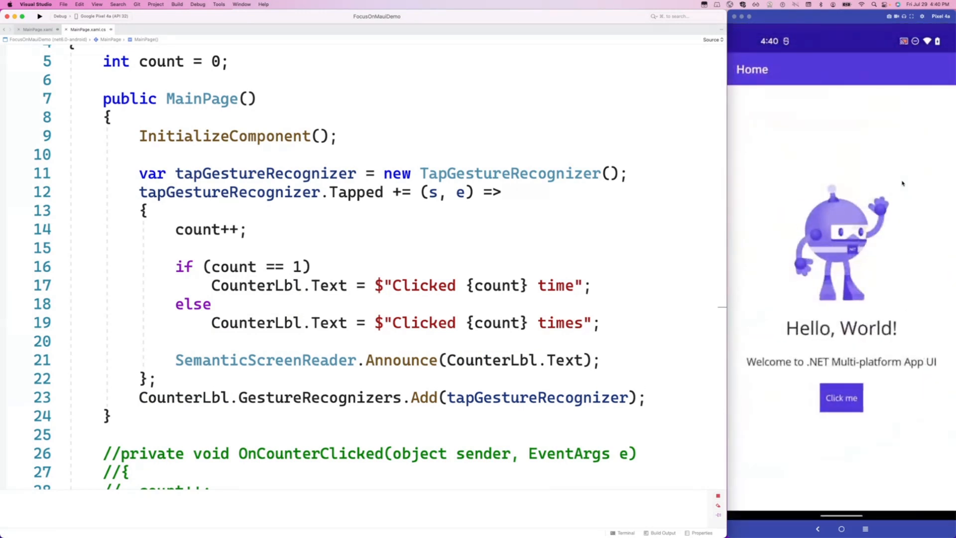
{"action": "mouse_move", "coordinate": [882, 240]}
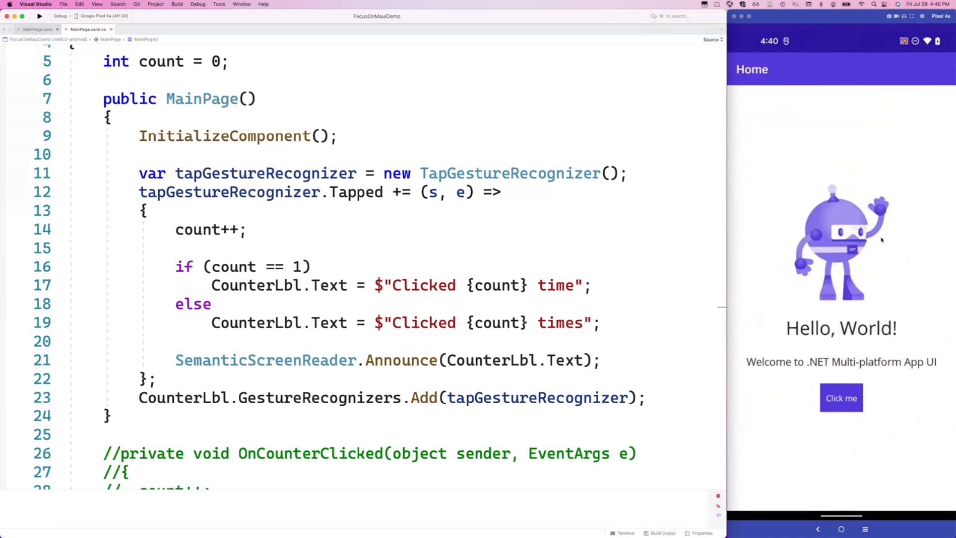